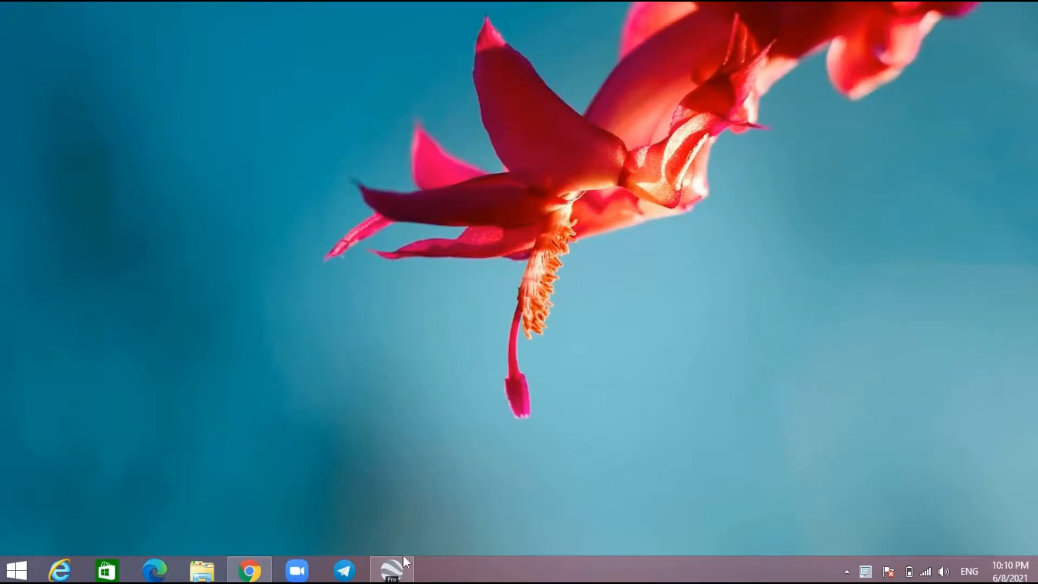
mouse_move(390, 570)
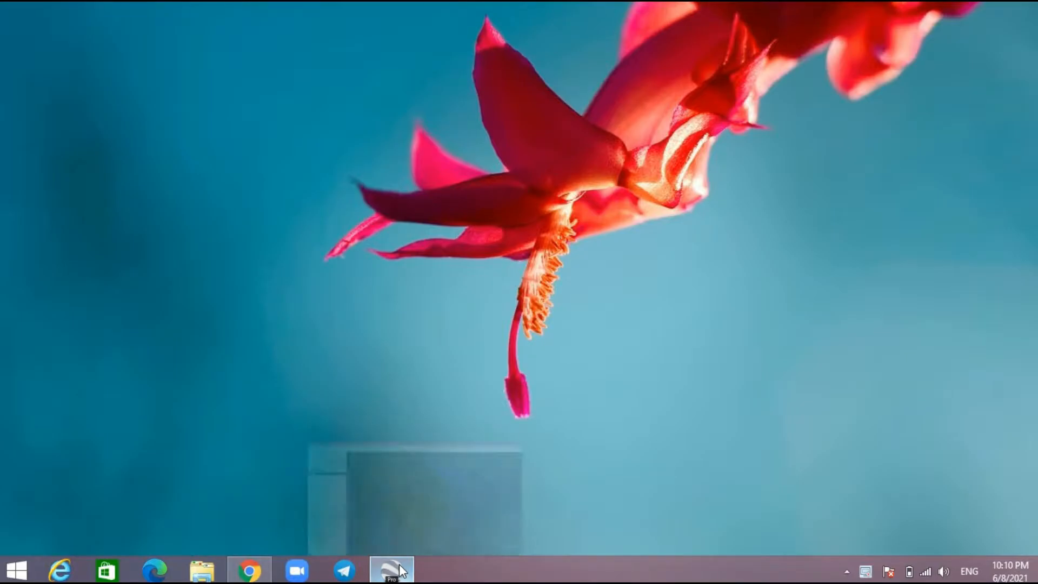
Zoom into the river near Prek Ampil Commune and Kbal Kaoh in Cambodia
left_click(391, 569)
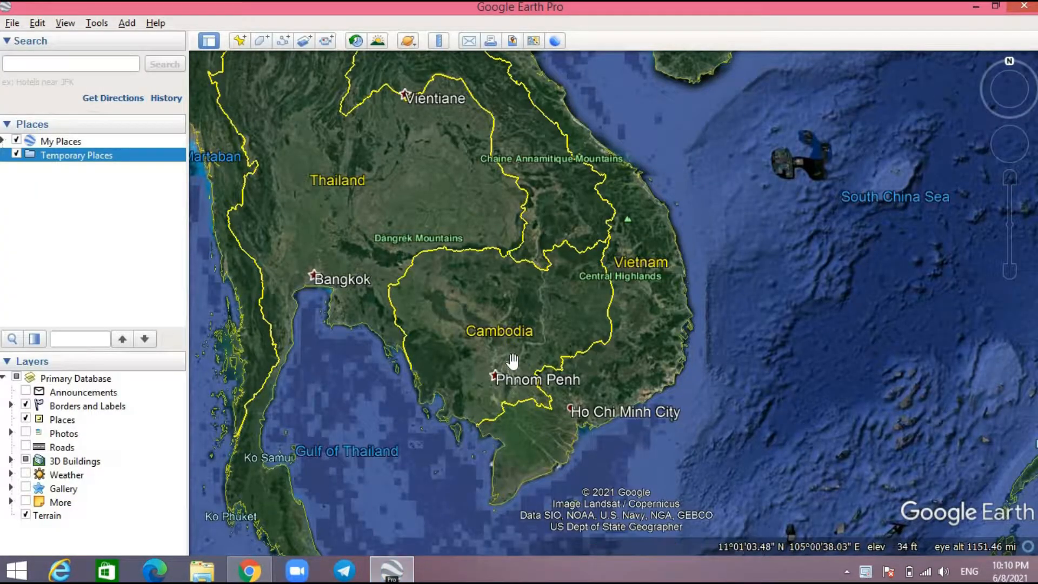
scroll("up", 3)
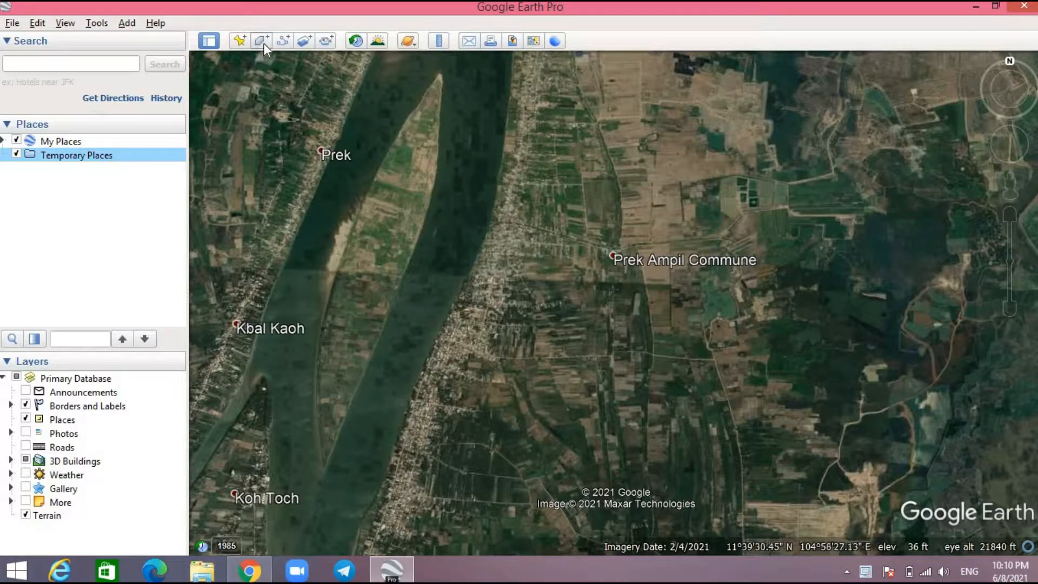
mouse_move(262, 41)
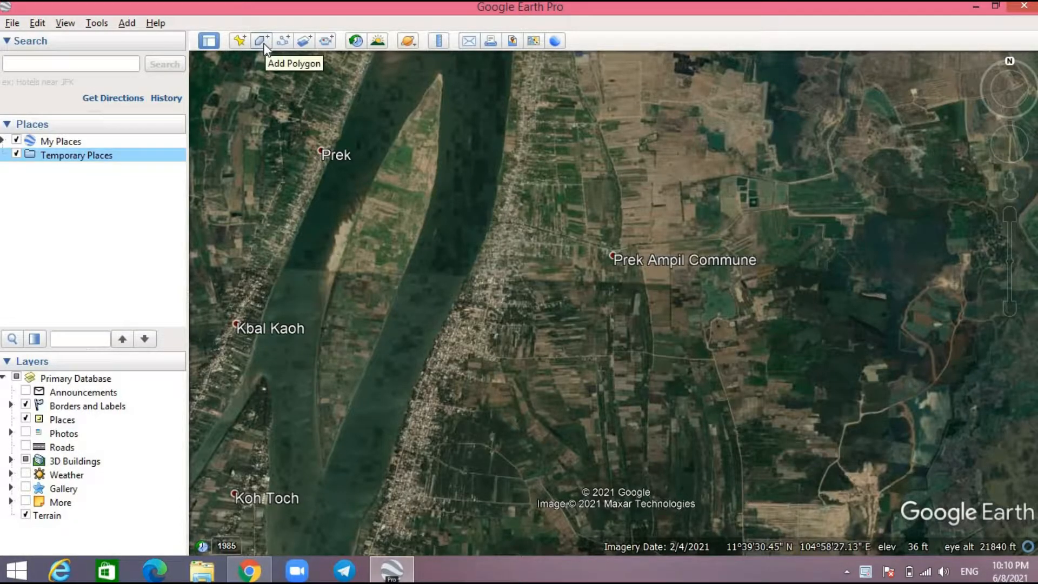
Create a new polygon and name it 'rename ur file1', fixing a typo along the way
left_click(261, 40)
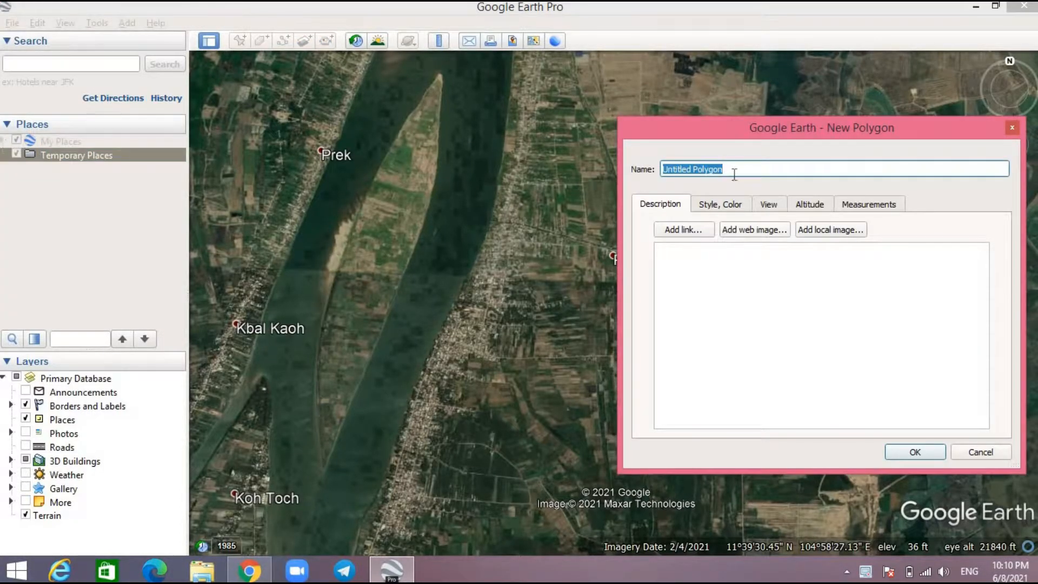
type("rena")
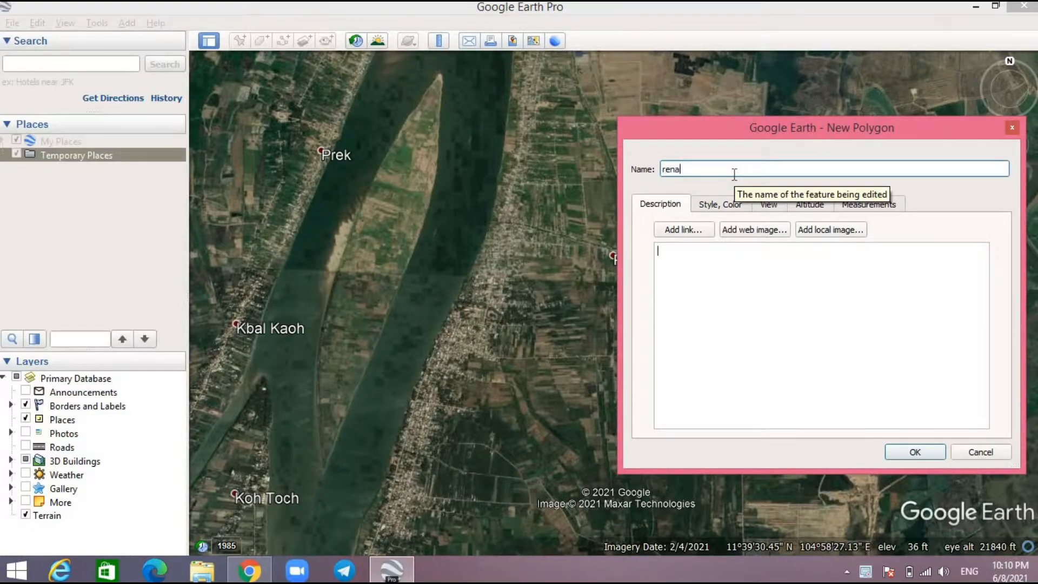
type("me")
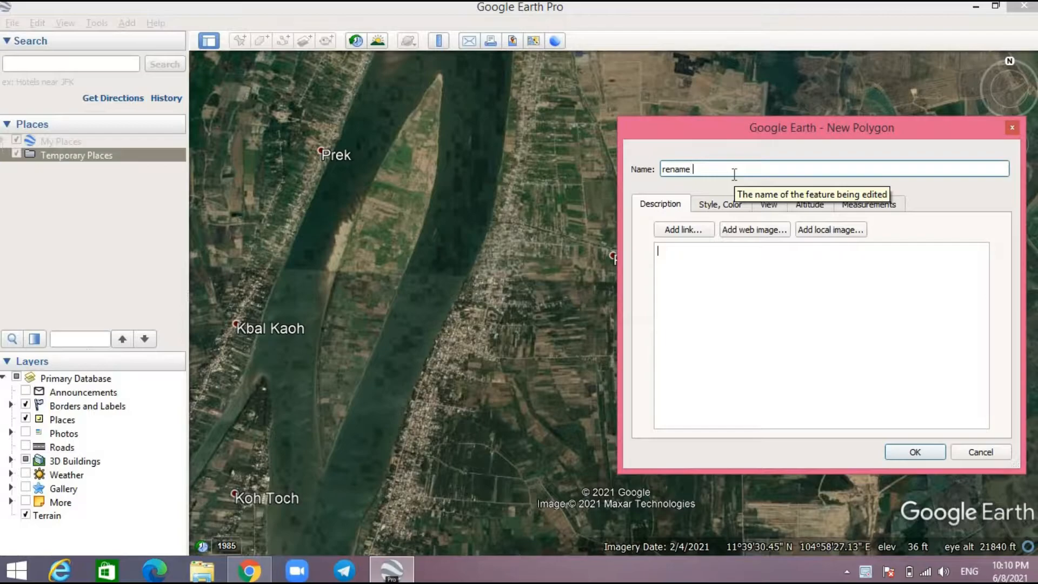
type("ur")
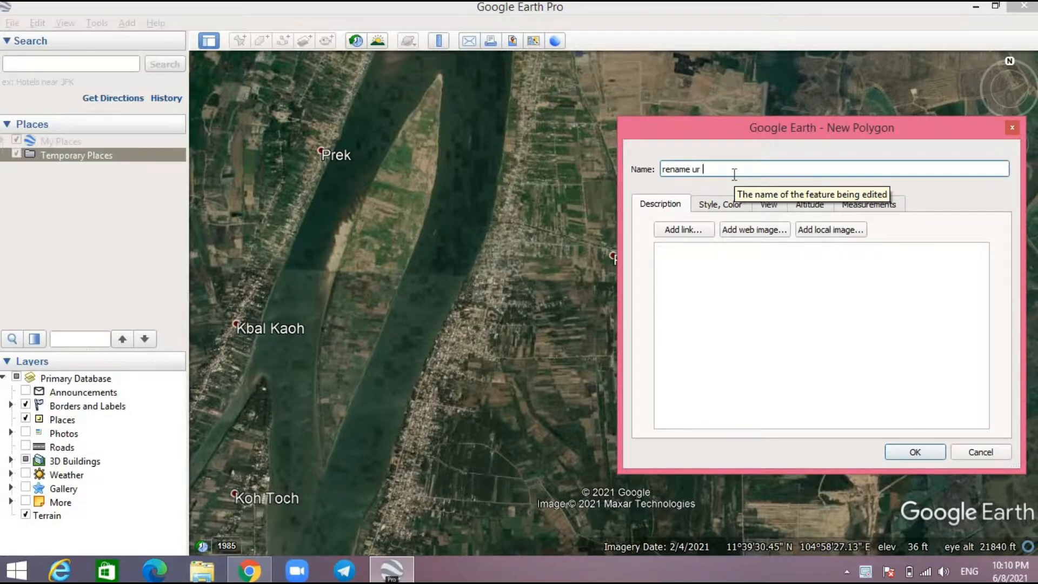
type("filde")
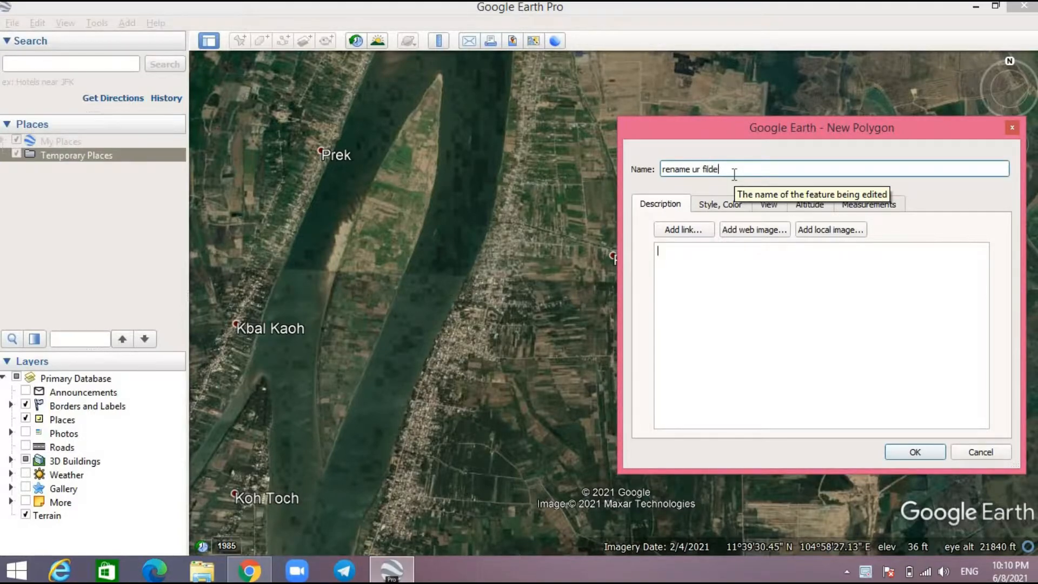
type("==")
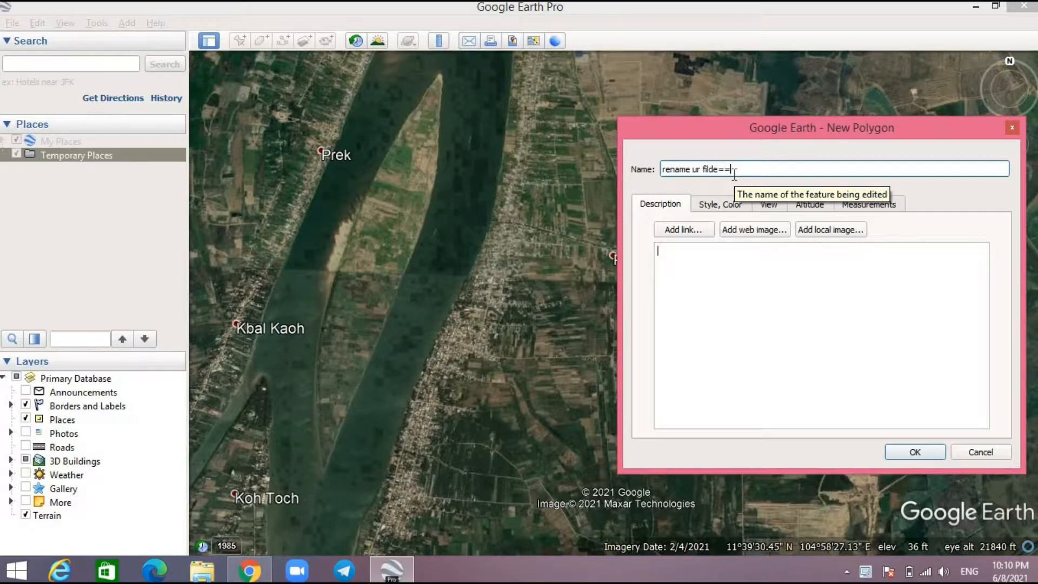
key("BackSpace")
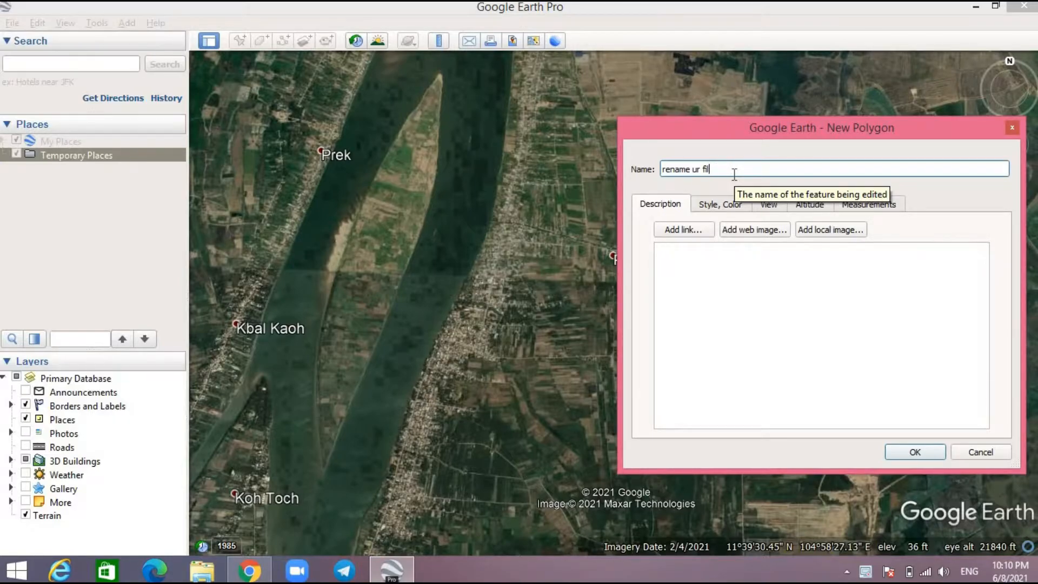
type("e")
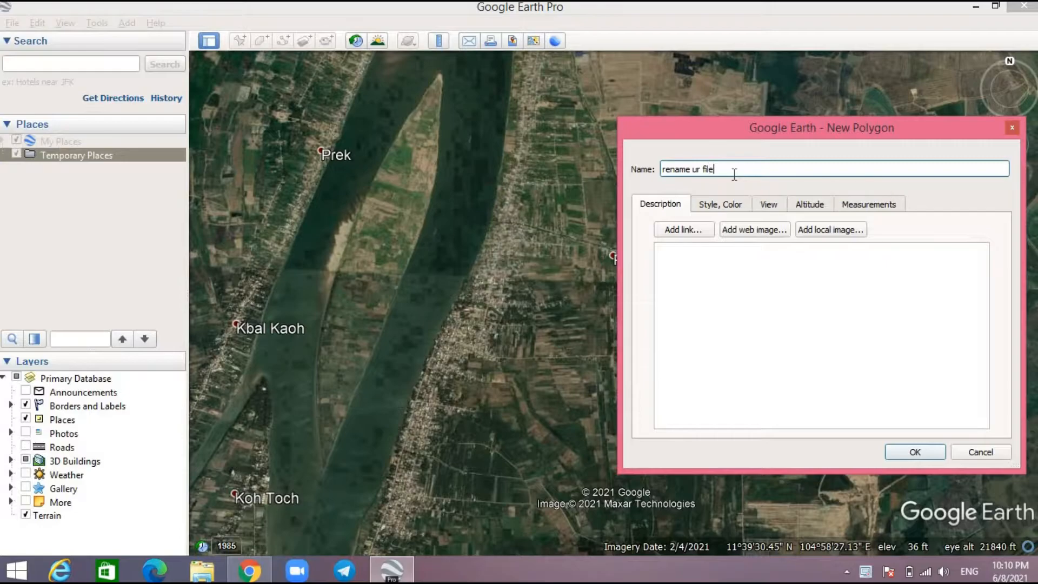
type("1")
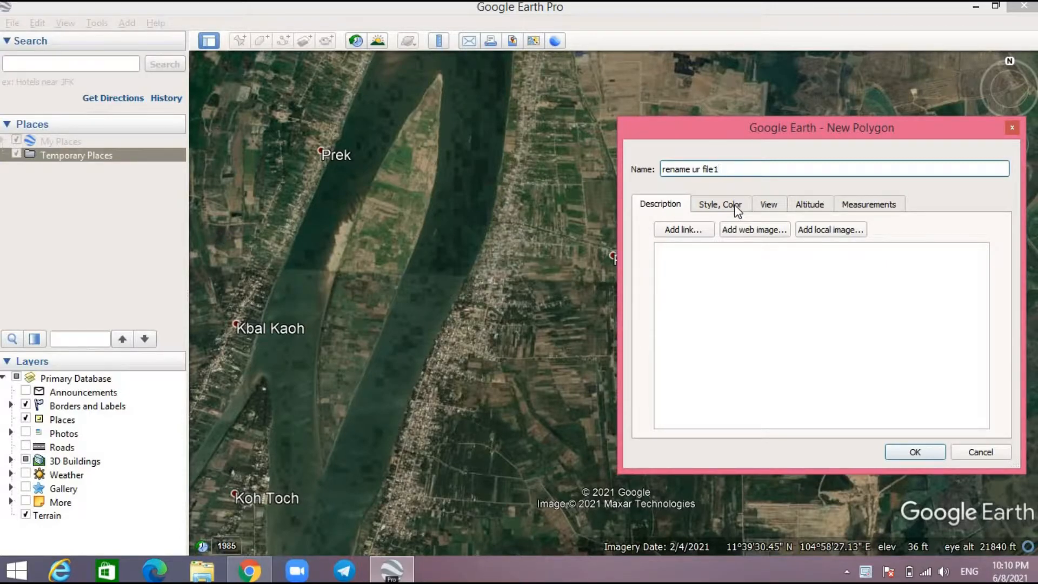
In Style, Color set the area to Outlined and the line colour to yellow
left_click(720, 204)
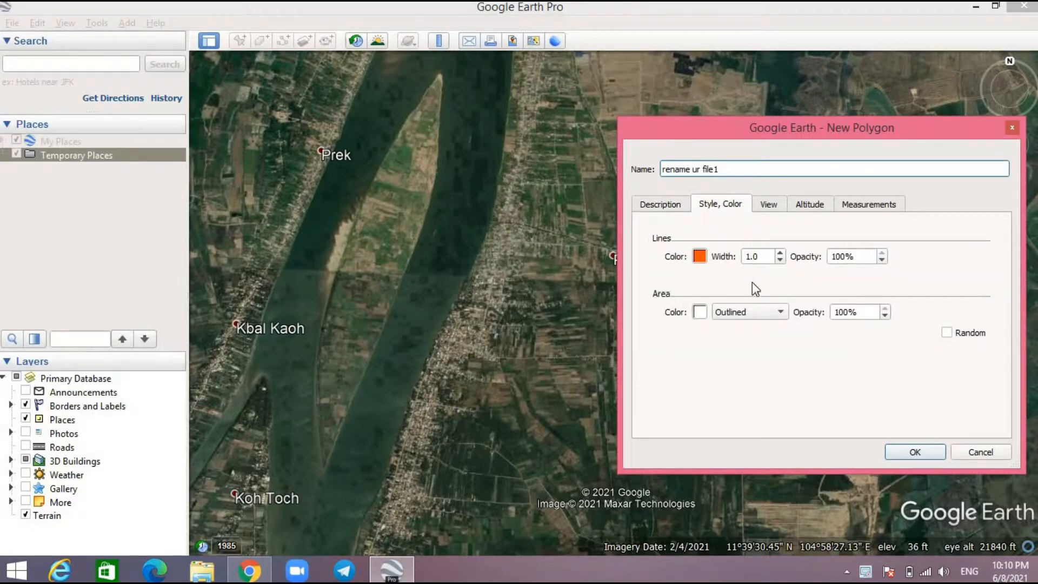
left_click(779, 311)
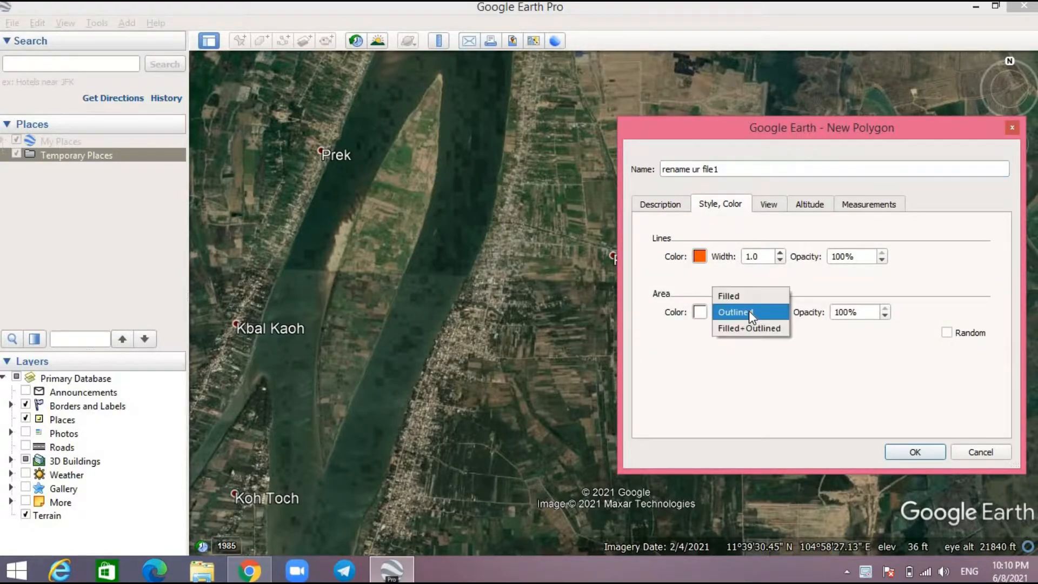
left_click(733, 312)
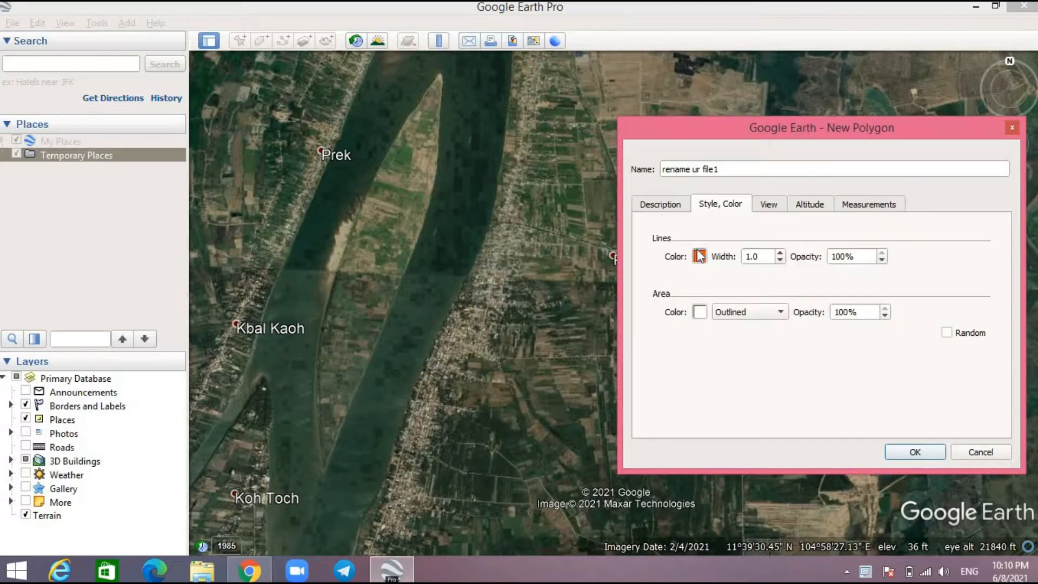
left_click(699, 256)
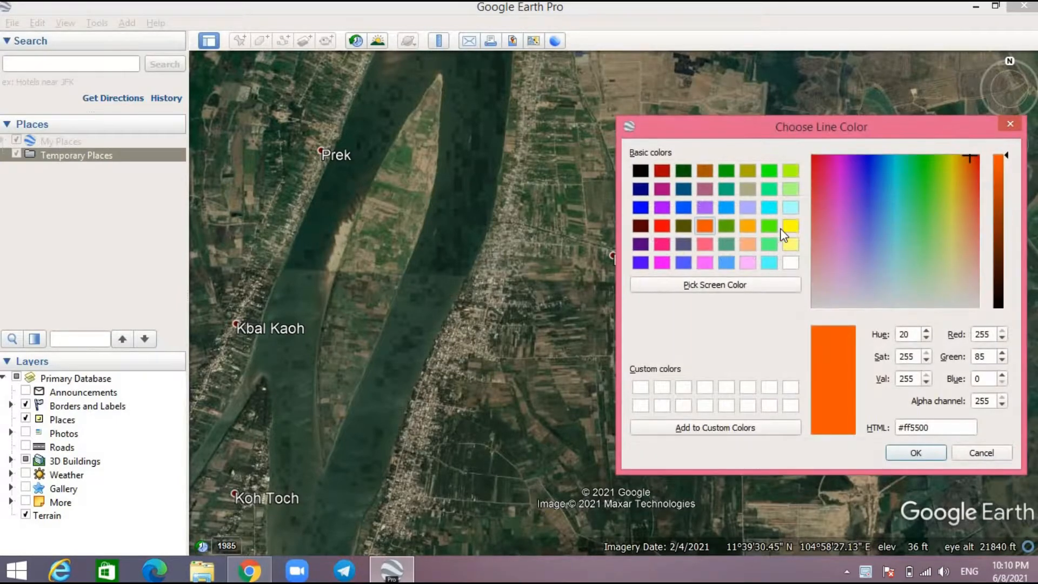
mouse_move(795, 234)
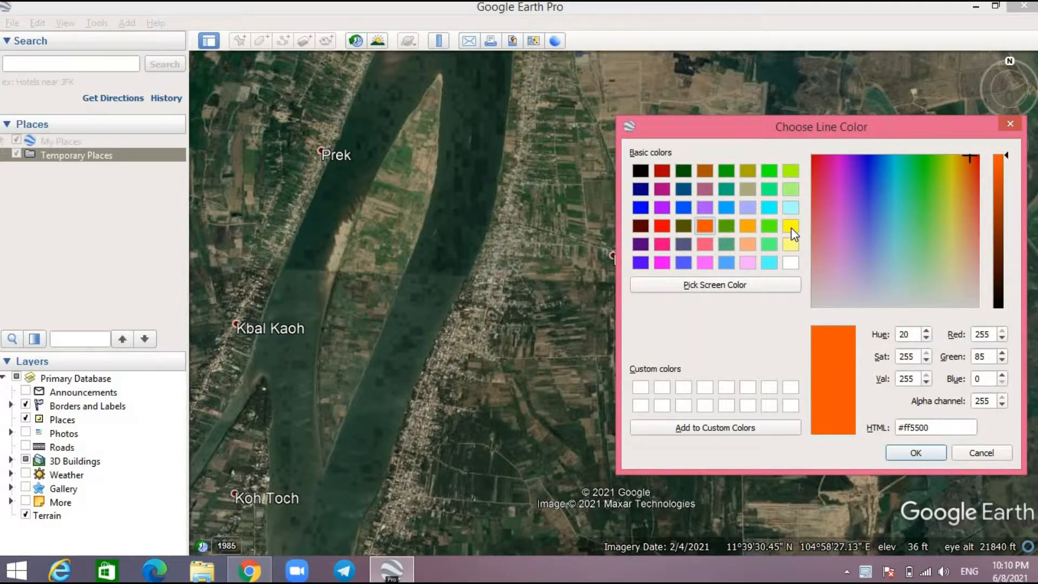
left_click(790, 226)
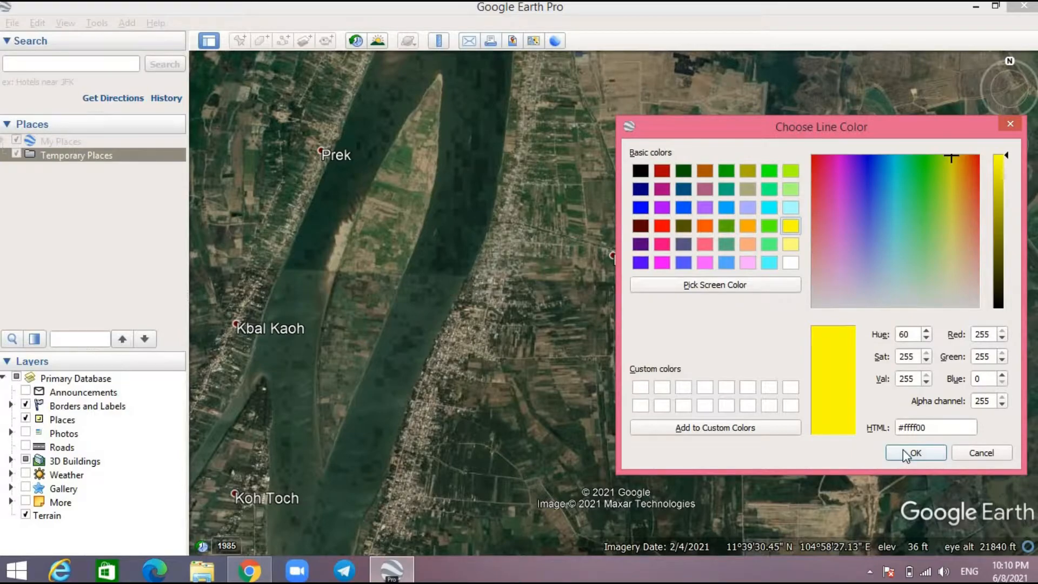
left_click(914, 453)
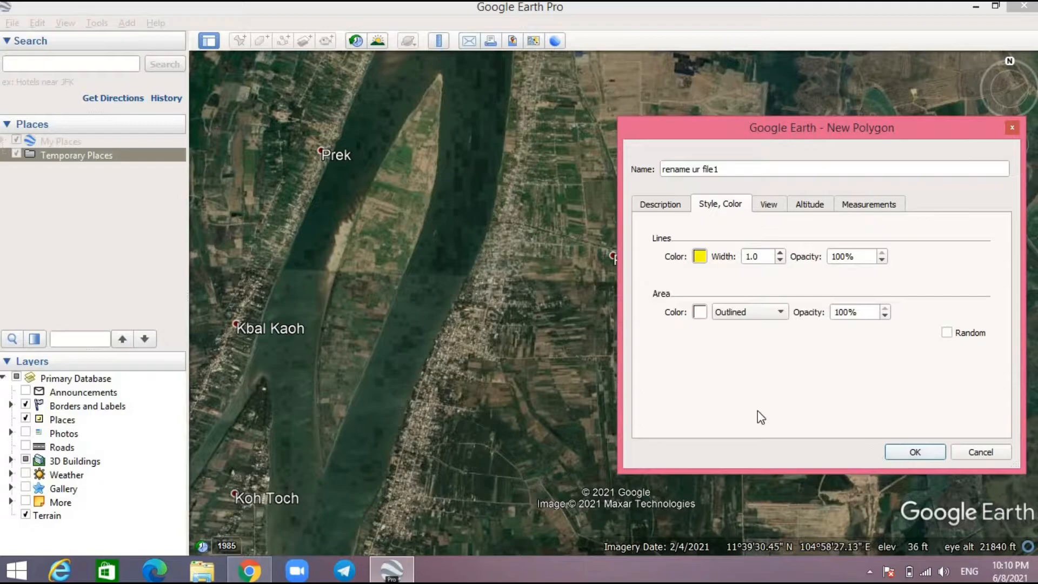
mouse_move(342, 253)
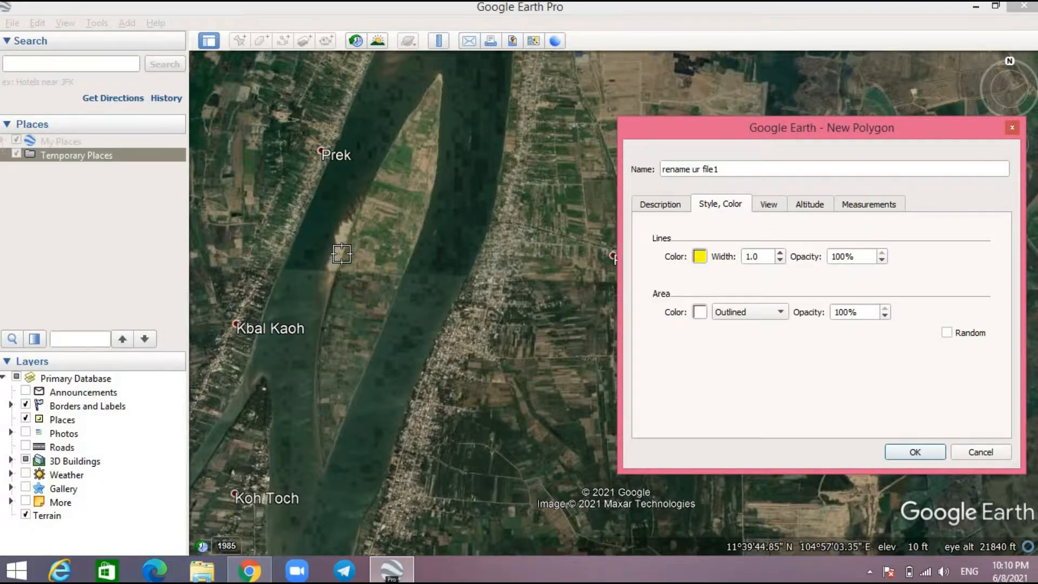
Place outline points around the long river island's edge, starting at its western end
left_click(343, 254)
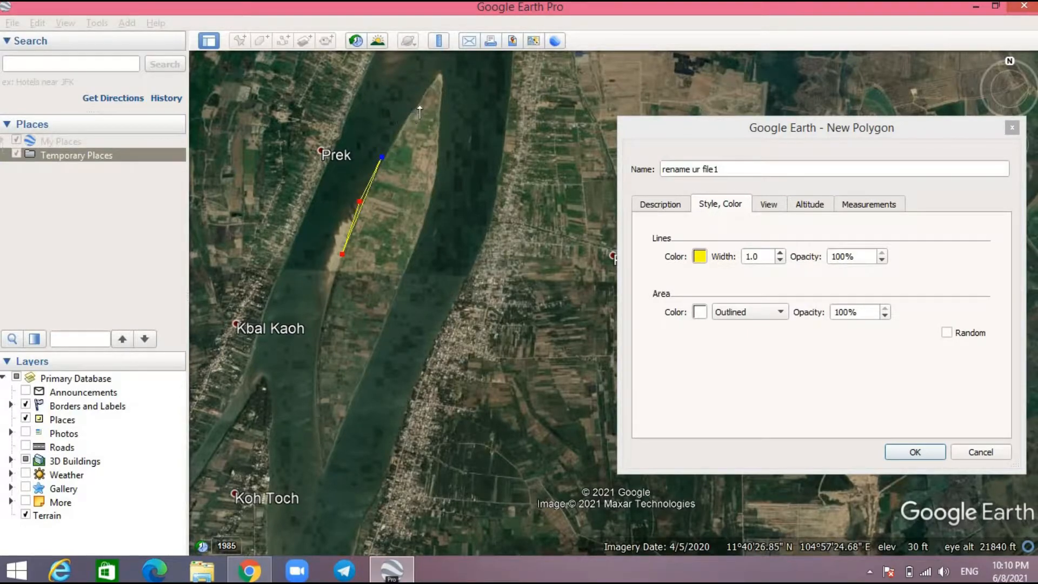
left_click(439, 73)
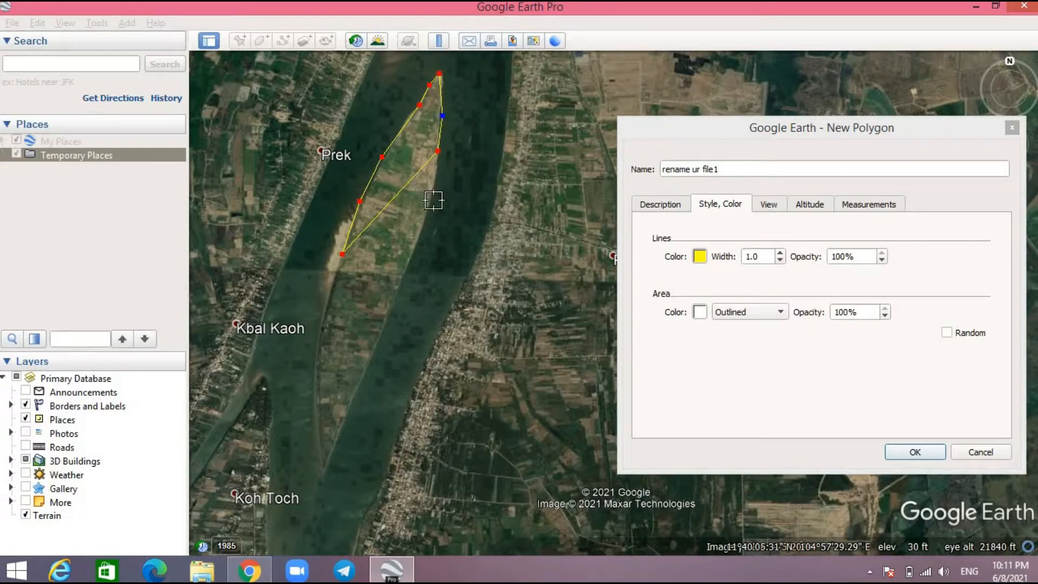
mouse_move(425, 183)
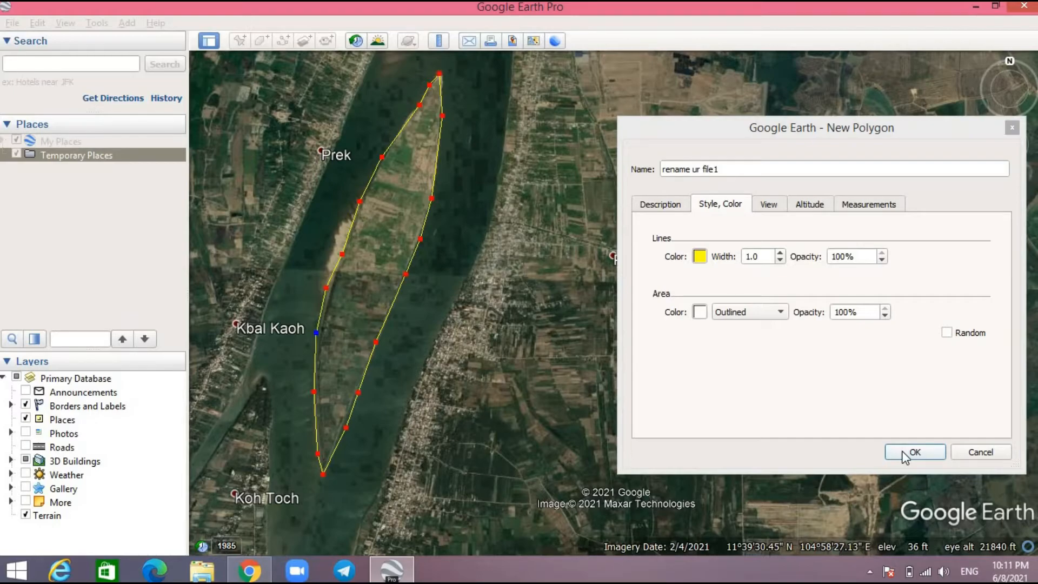
Confirm the polygon so 'rename ur file1' appears under Temporary Places
left_click(913, 451)
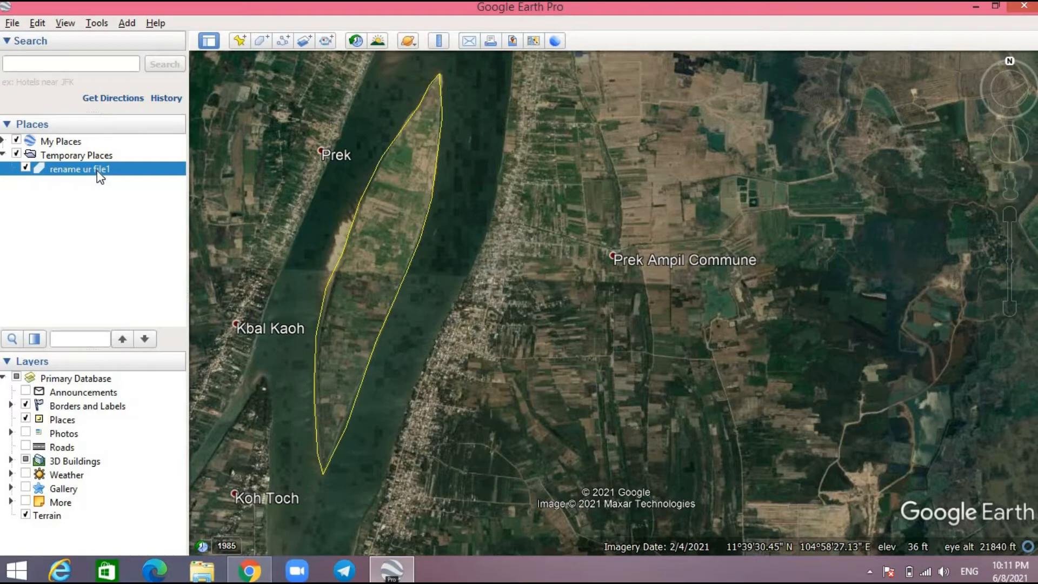
Choose Save Place As for the 'rename ur file1' polygon in Places
right_click(79, 169)
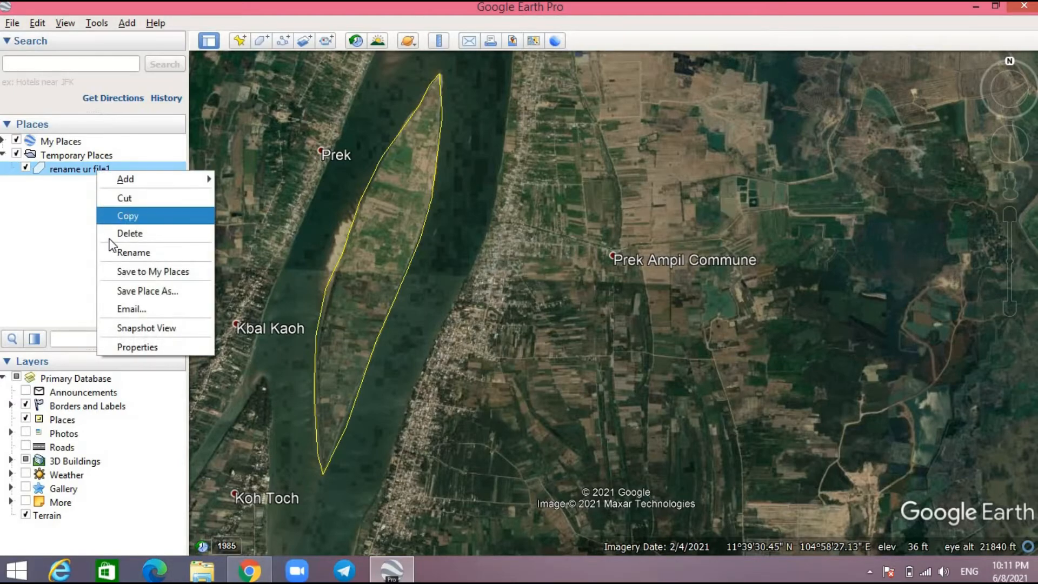
mouse_move(165, 301)
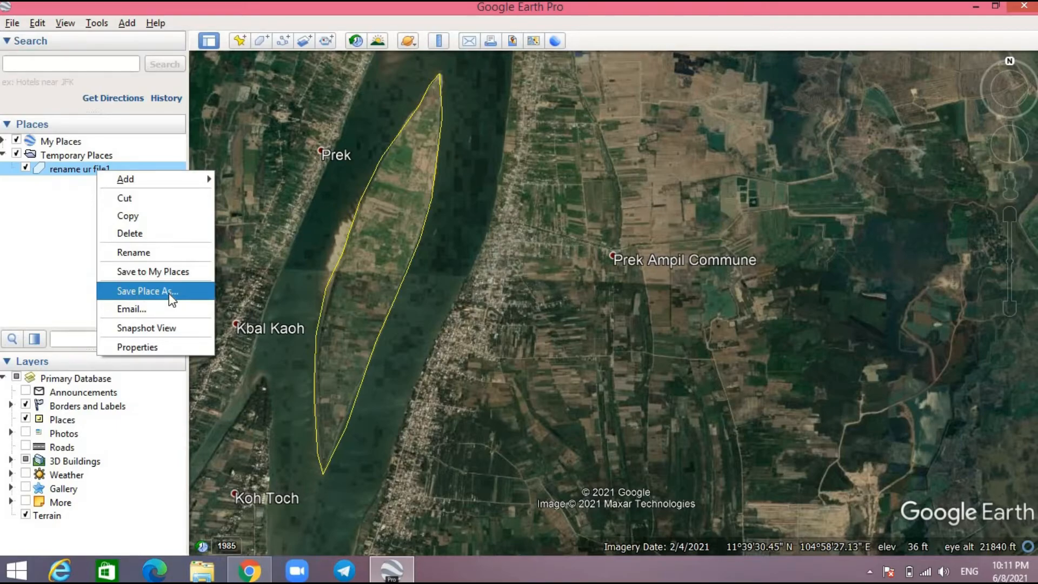
left_click(147, 291)
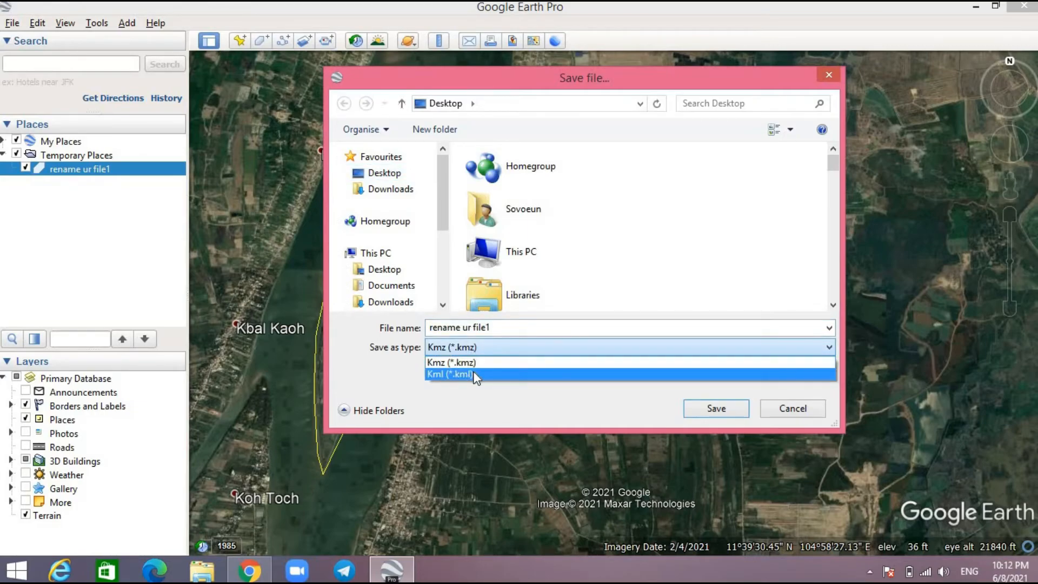
Save the polygon to the Desktop as 'rename ur file1.kmz'
left_click(452, 373)
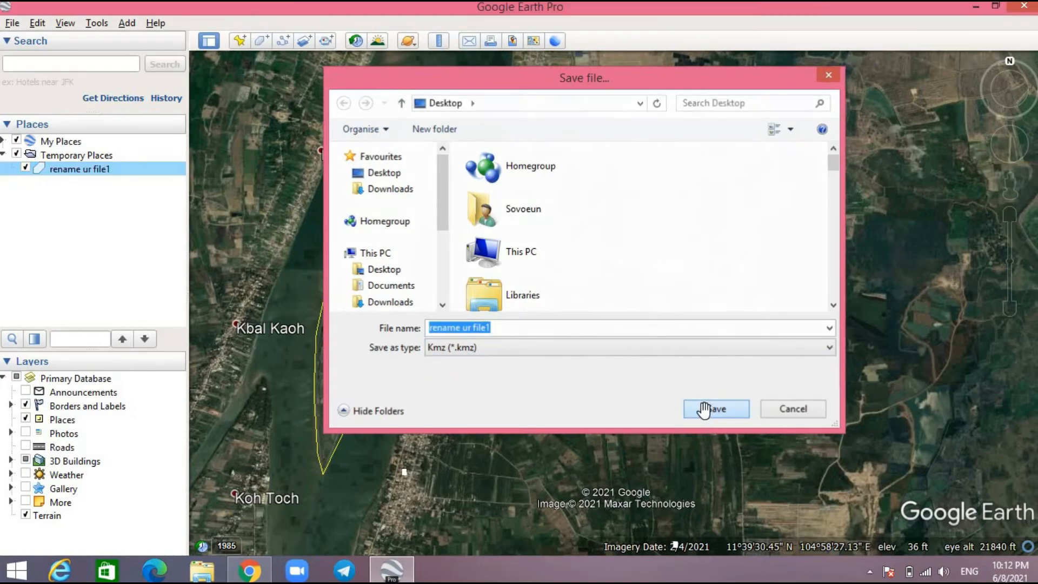
left_click(716, 409)
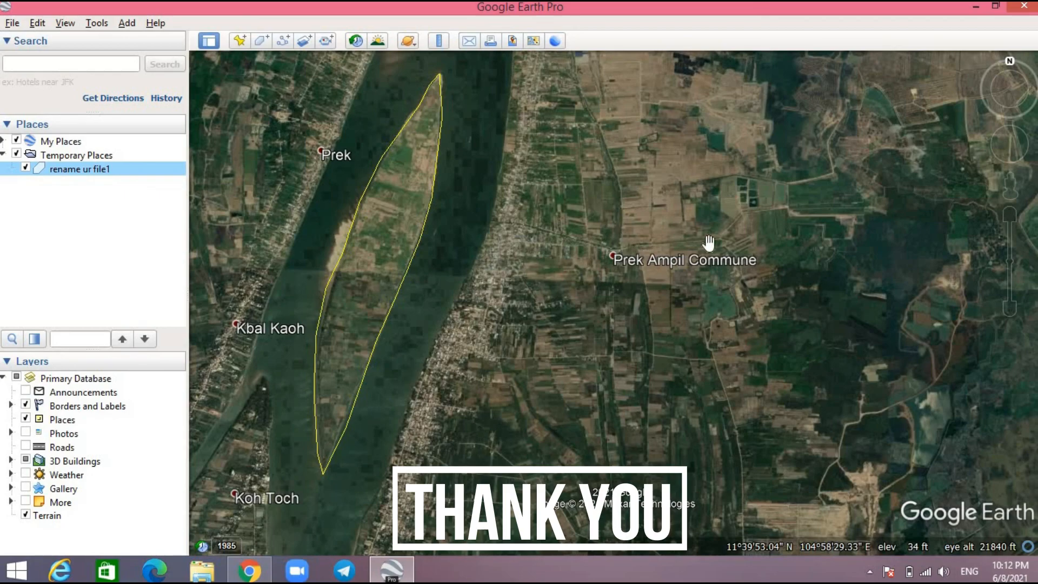
mouse_move(652, 182)
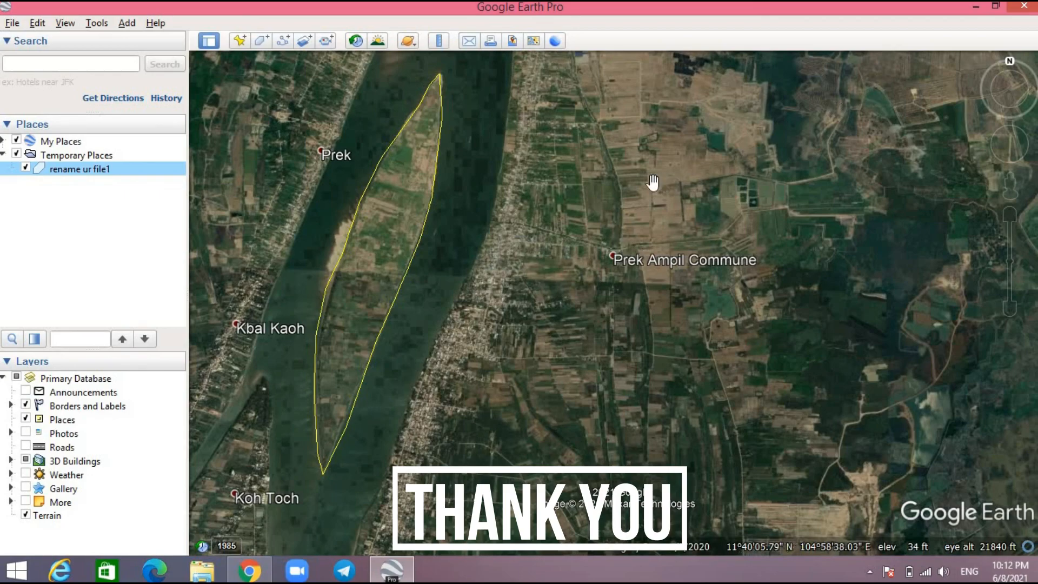